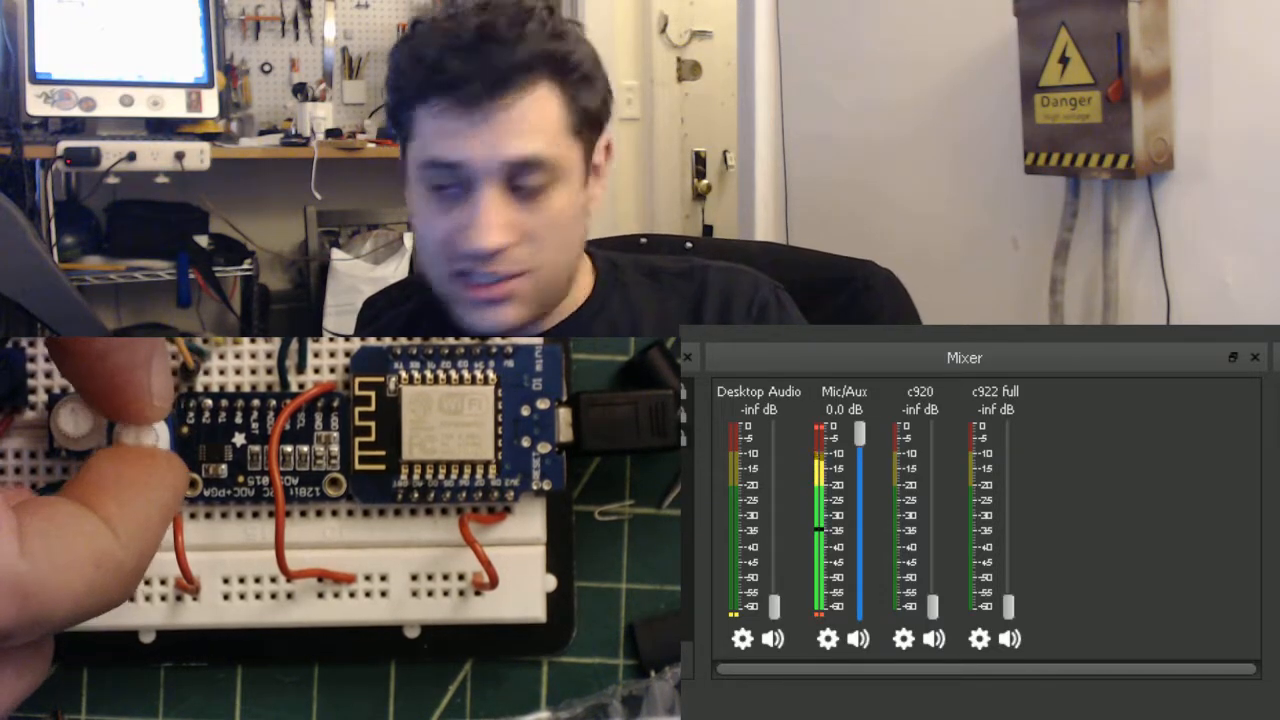
- Drag the Desktop Audio fader up from -inf dB, then ease it back to about -4.0 dB
{"action": "left_click_drag", "start_coordinate": [779, 607], "coordinate": [779, 530]}
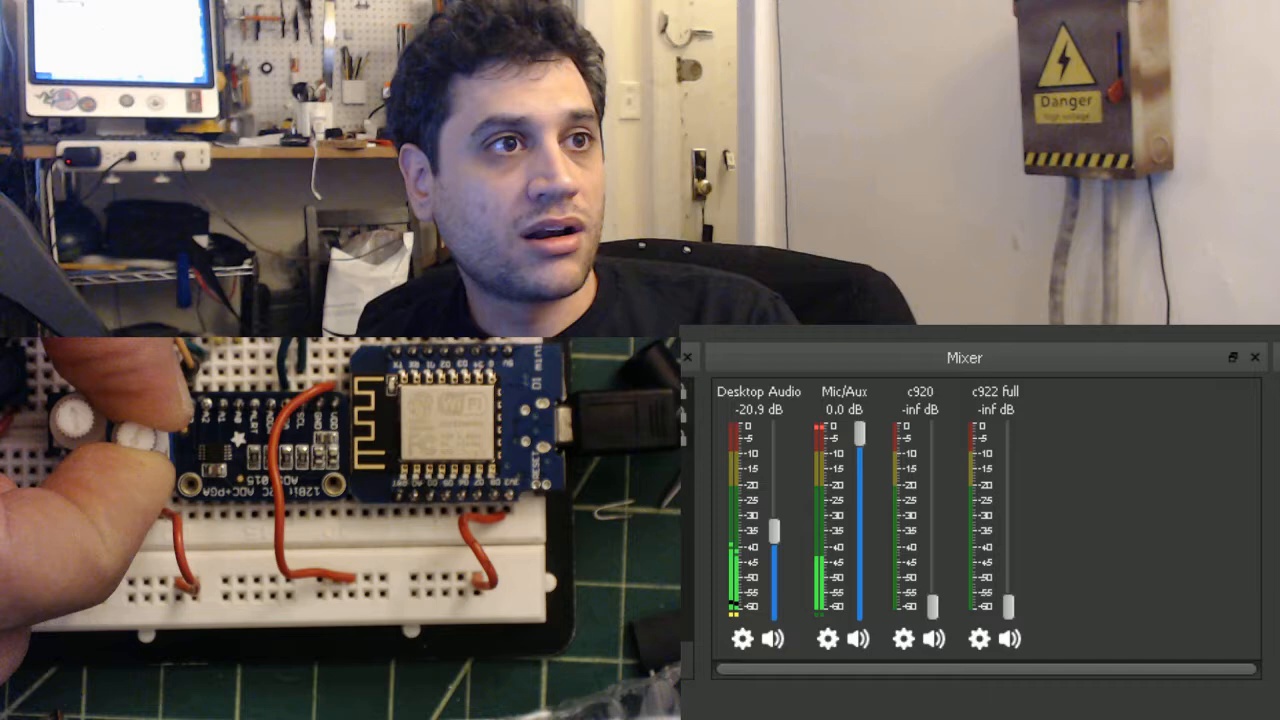
{"action": "left_click_drag", "start_coordinate": [778, 528], "coordinate": [778, 453]}
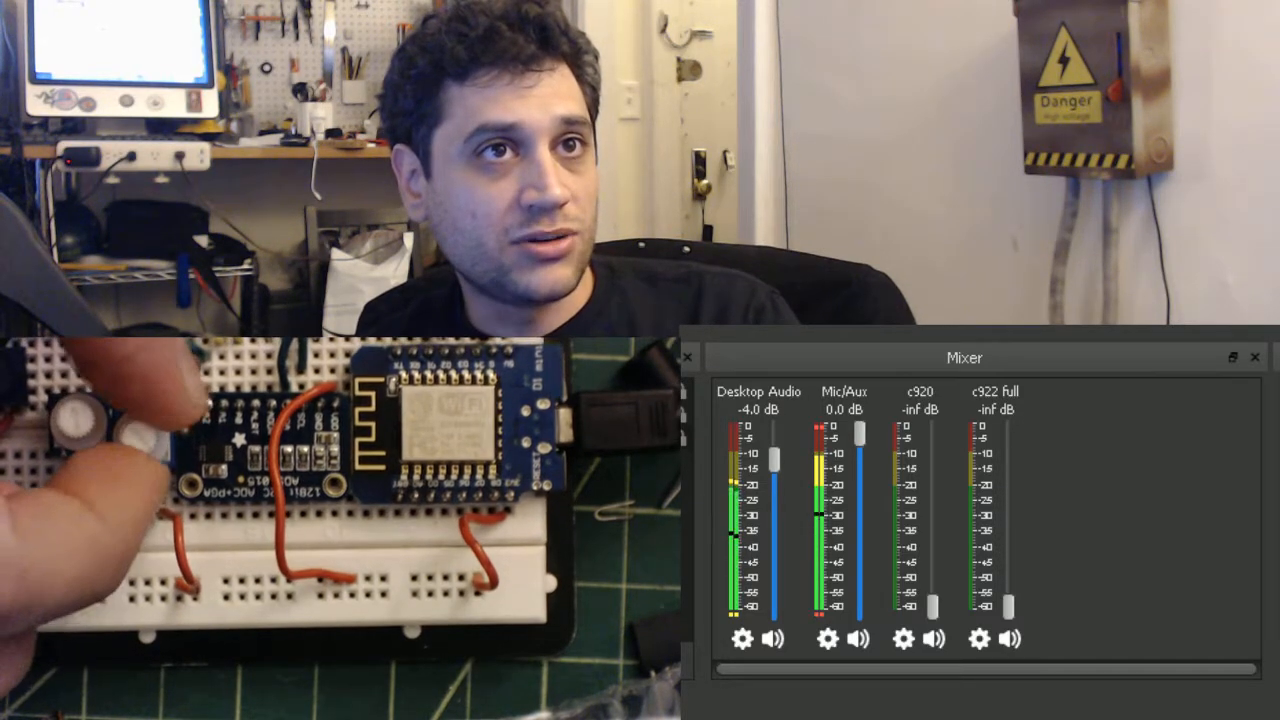
{"action": "left_click_drag", "start_coordinate": [778, 460], "coordinate": [778, 505]}
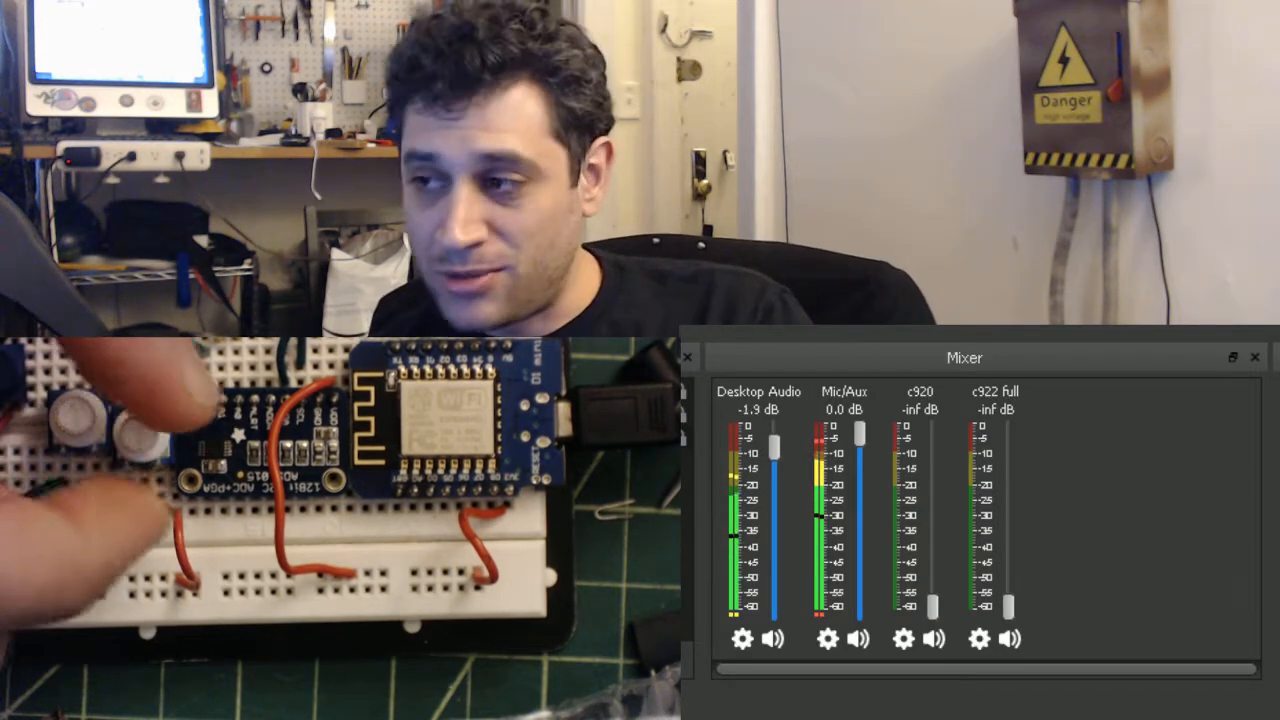
- Lower the Desktop Audio fader from -1.9 dB to -14.0 dB
{"action": "left_click_drag", "start_coordinate": [777, 445], "coordinate": [777, 505]}
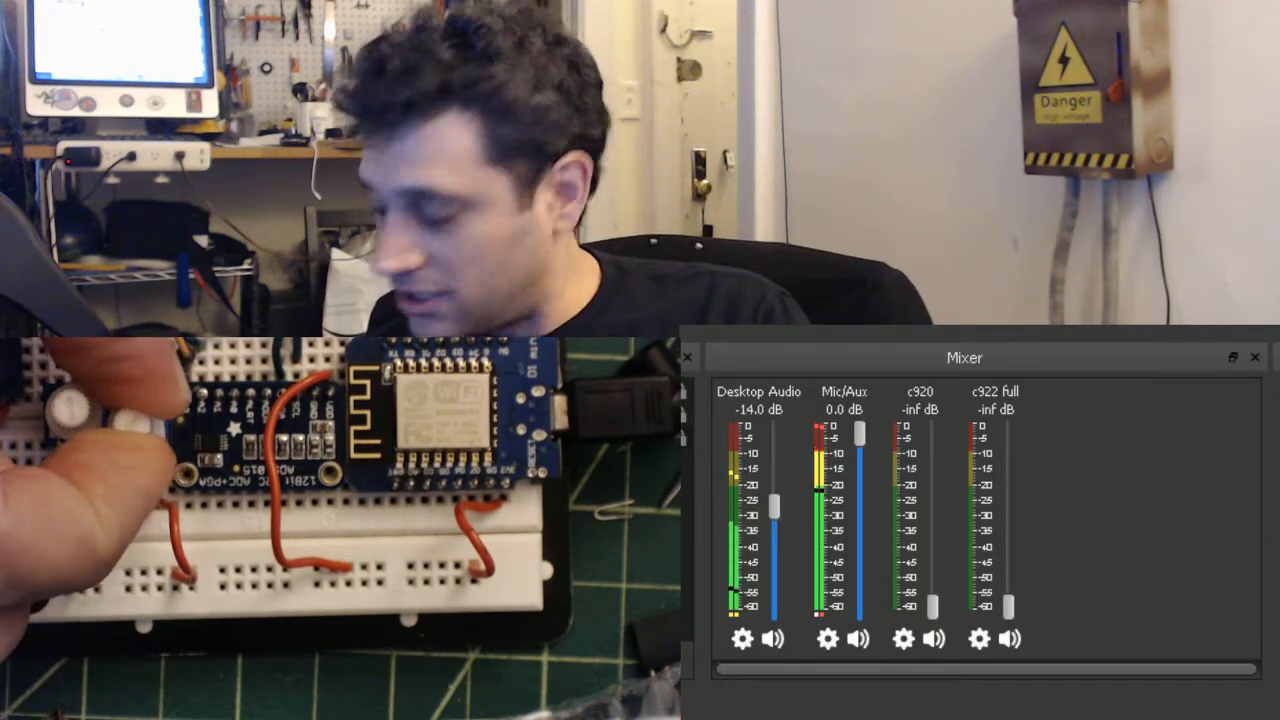